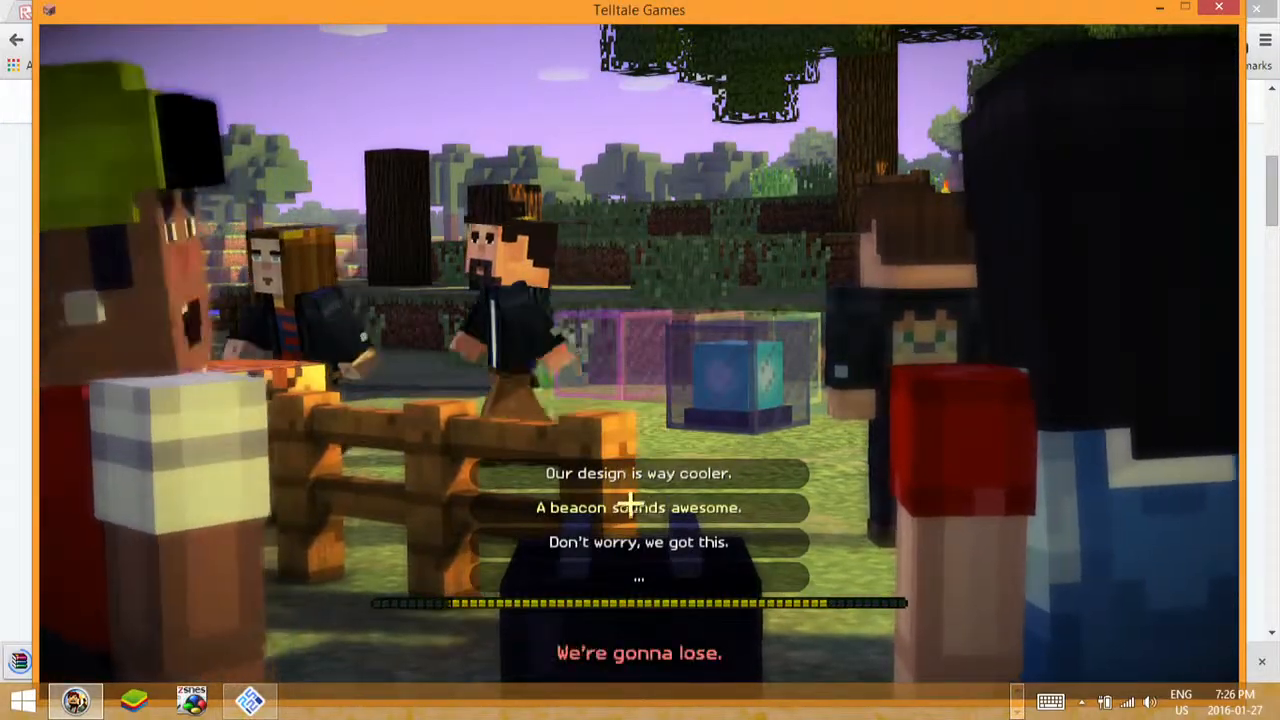
- Reply to the rival's 'We're gonna lose' taunt and tell the bully 'Shut up, you jerk!'
{"action": "left_click", "coordinate": [638, 472]}
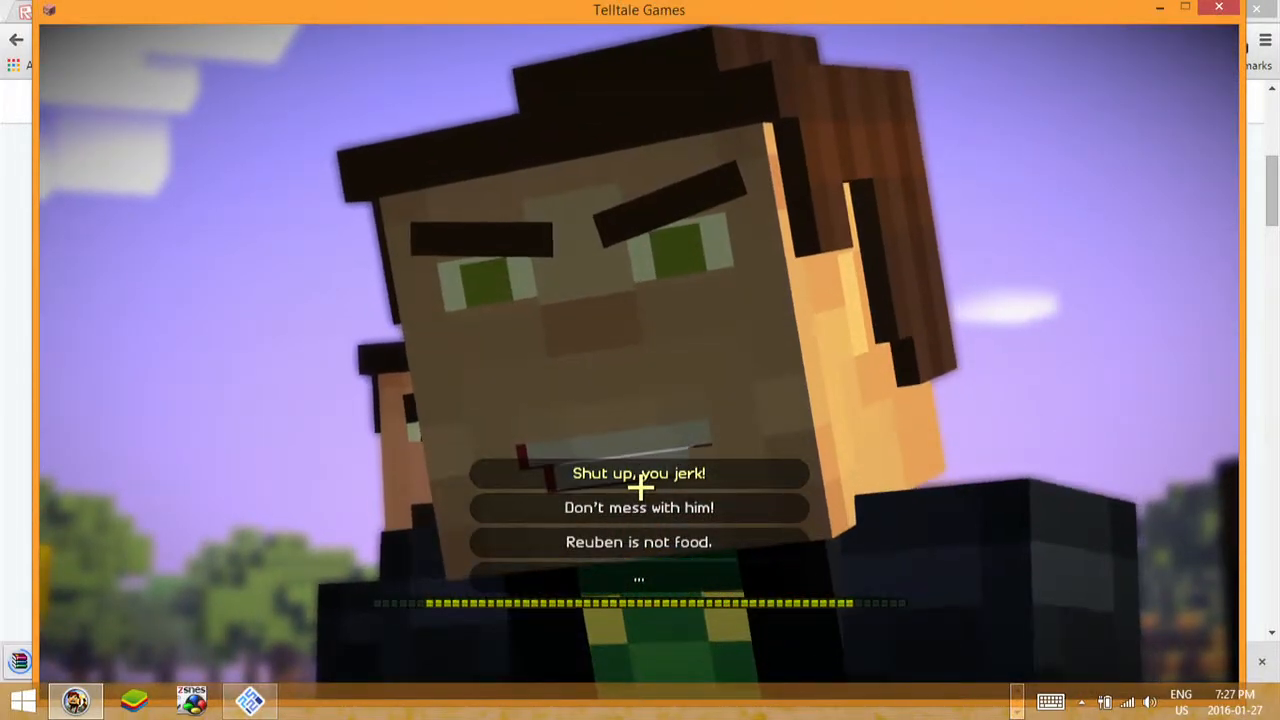
{"action": "left_click", "coordinate": [640, 508]}
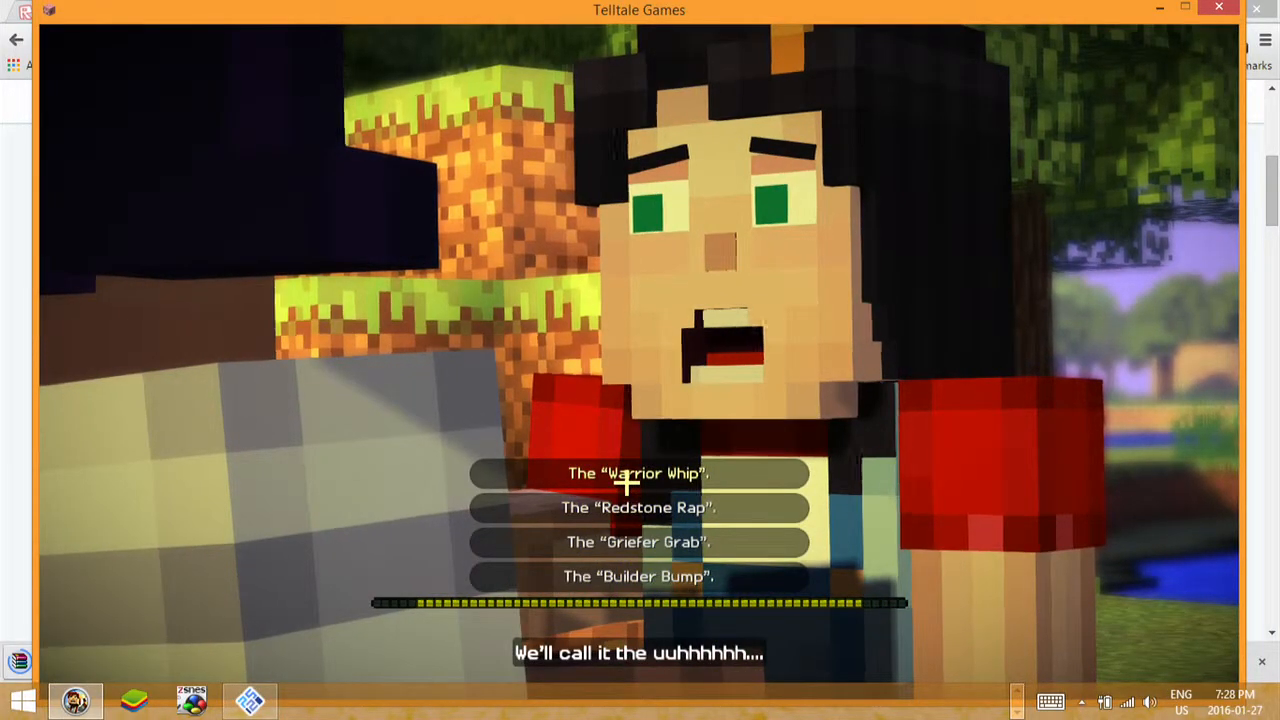
- Choose a dialogue option naming the team's special move
{"action": "left_click", "coordinate": [636, 472]}
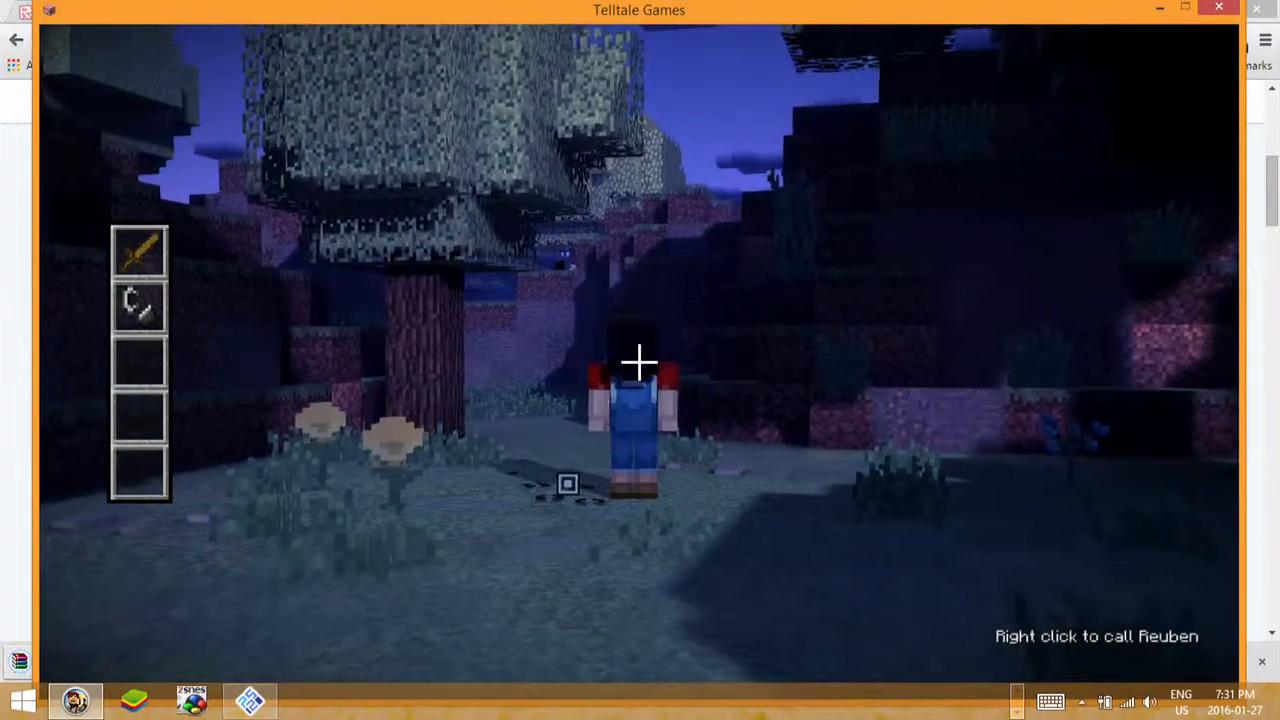
- Call out for Reuben while walking through the dark woods
{"action": "right_click", "coordinate": [640, 360]}
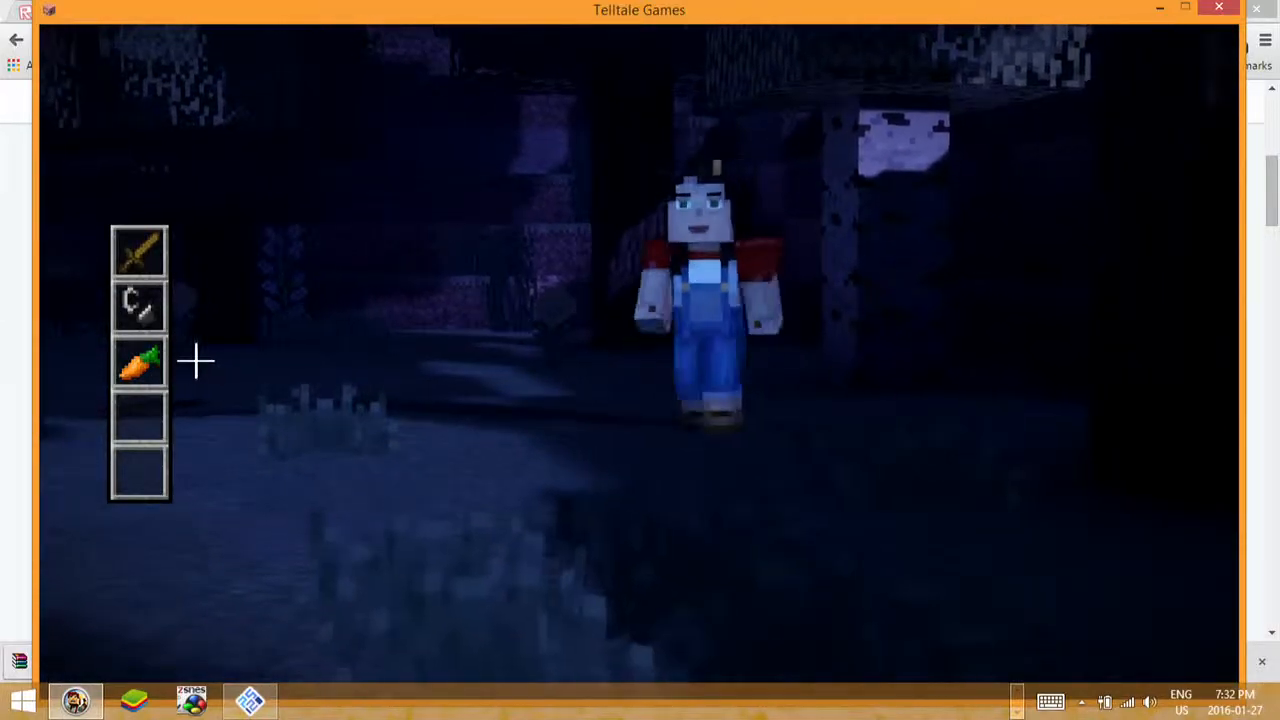
{"action": "mouse_move", "coordinate": [390, 390]}
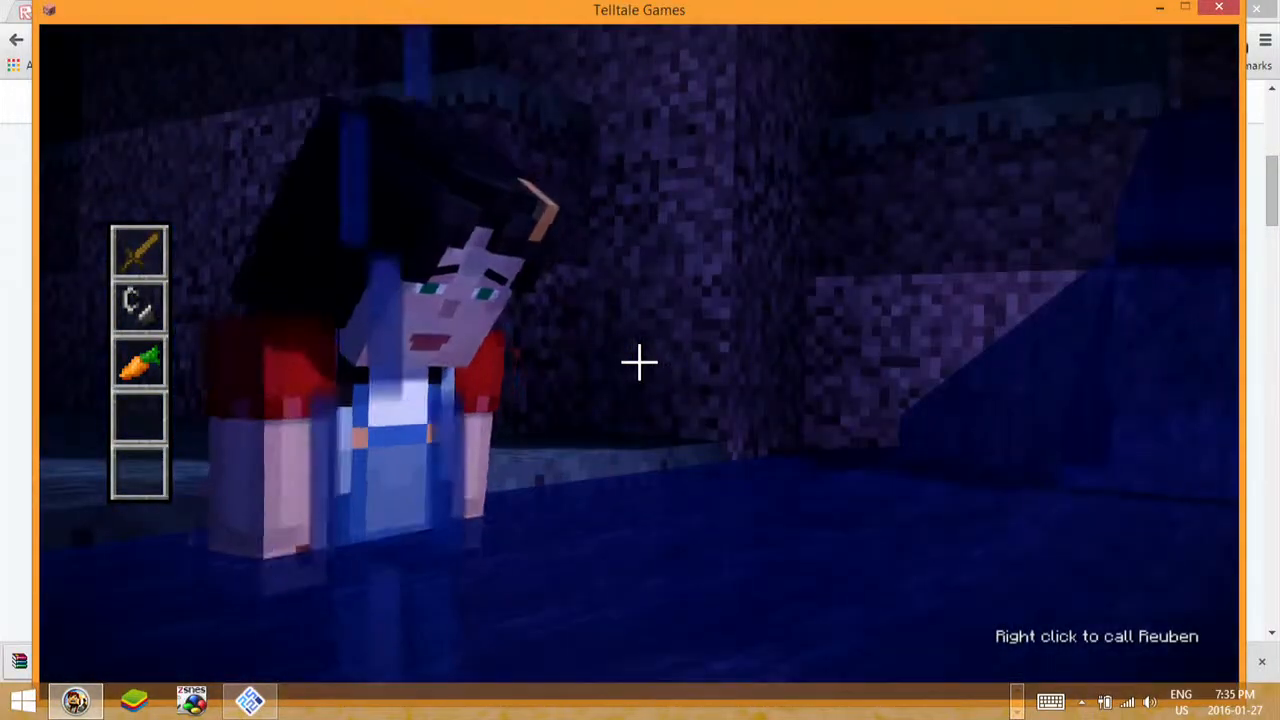
- Call out for Reuben inside the dark cave
{"action": "right_click", "coordinate": [640, 362]}
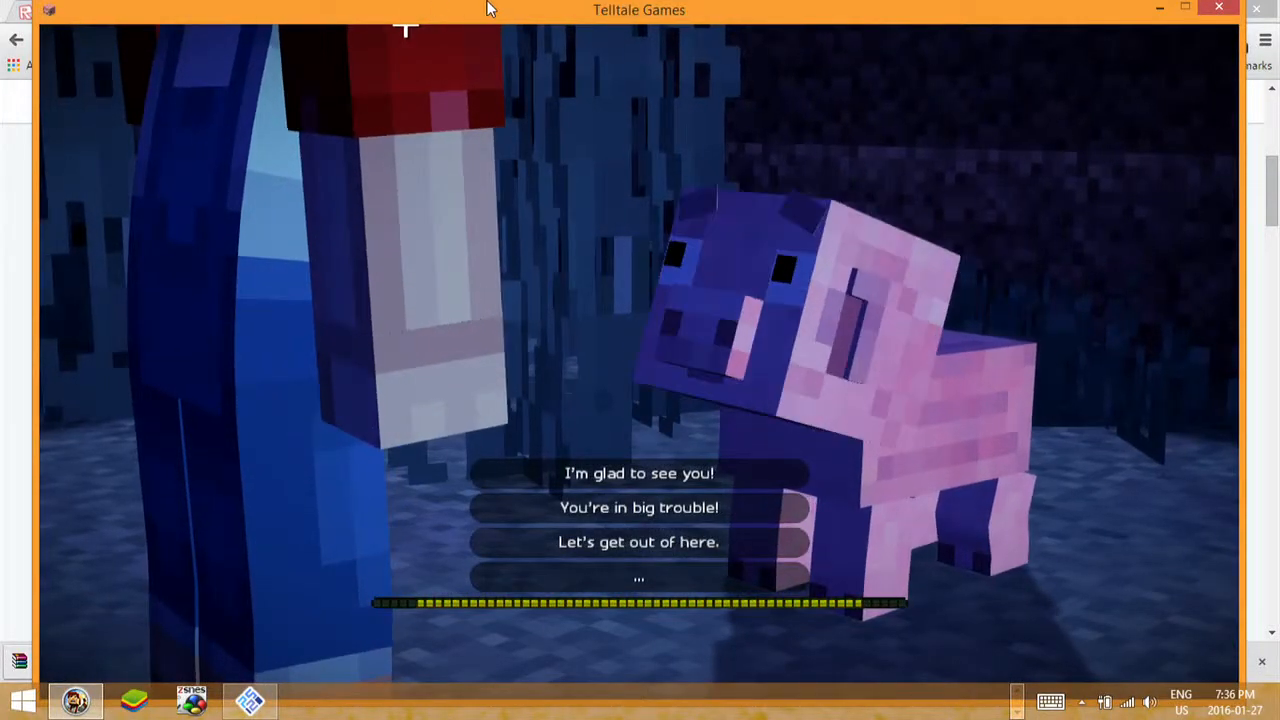
- Answer Reuben with the reunion line "I'm glad to see you!"
{"action": "left_click", "coordinate": [640, 472]}
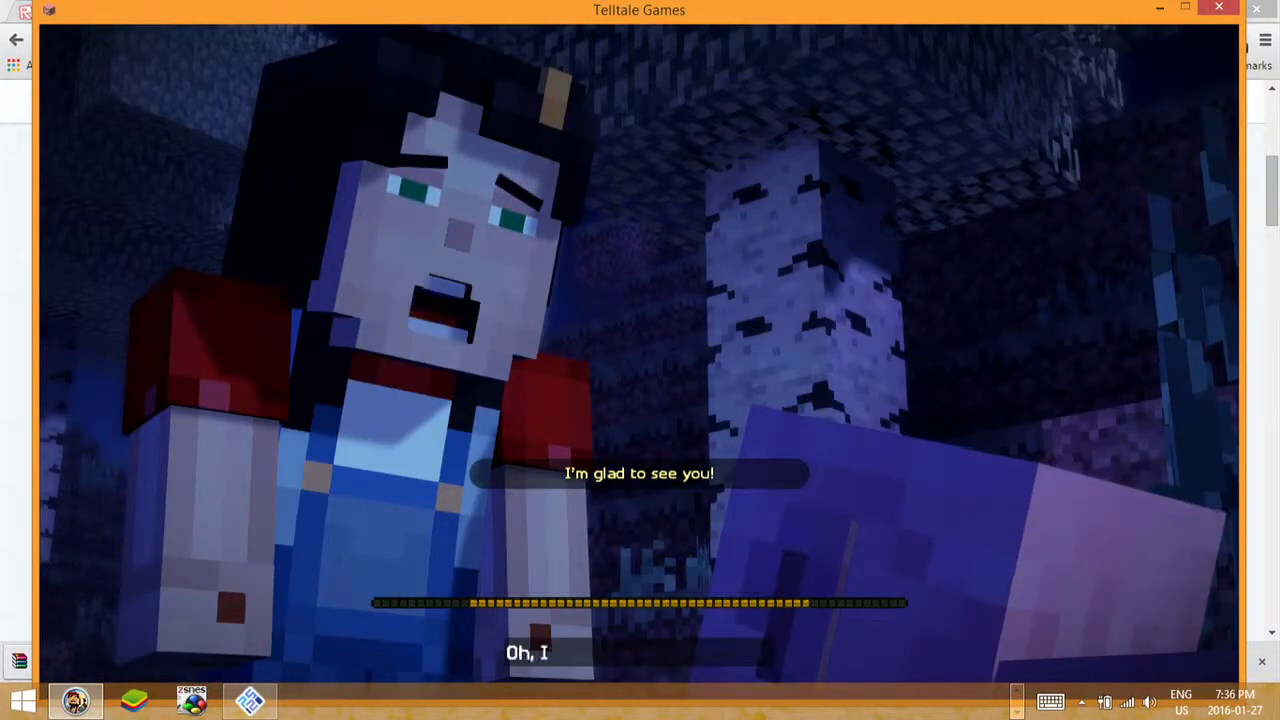